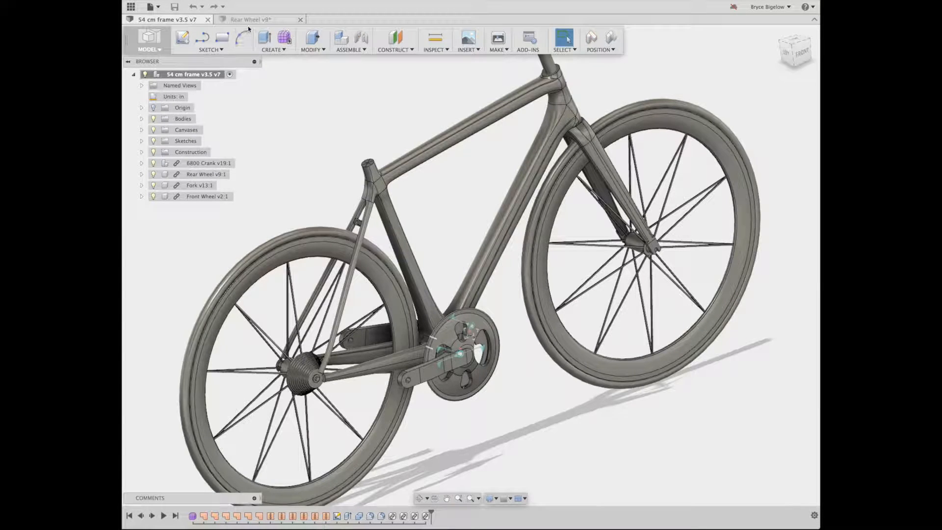
Switch to the Rear Wheel v9 design tab to view the wheel on its own
{"action": "left_click", "coordinate": [252, 19]}
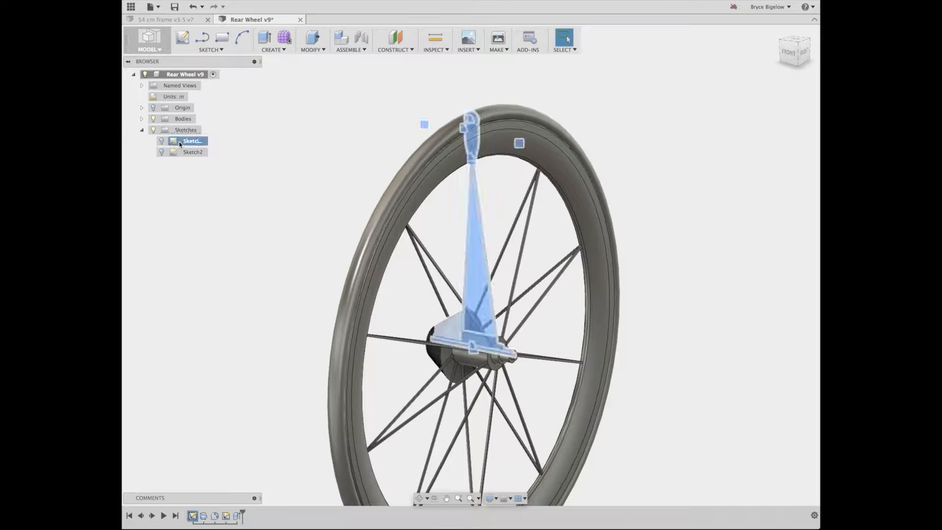
Edit Sketch1 and inspect the dimensioned rim-and-hub cross-section profile
{"action": "double_click", "coordinate": [192, 141]}
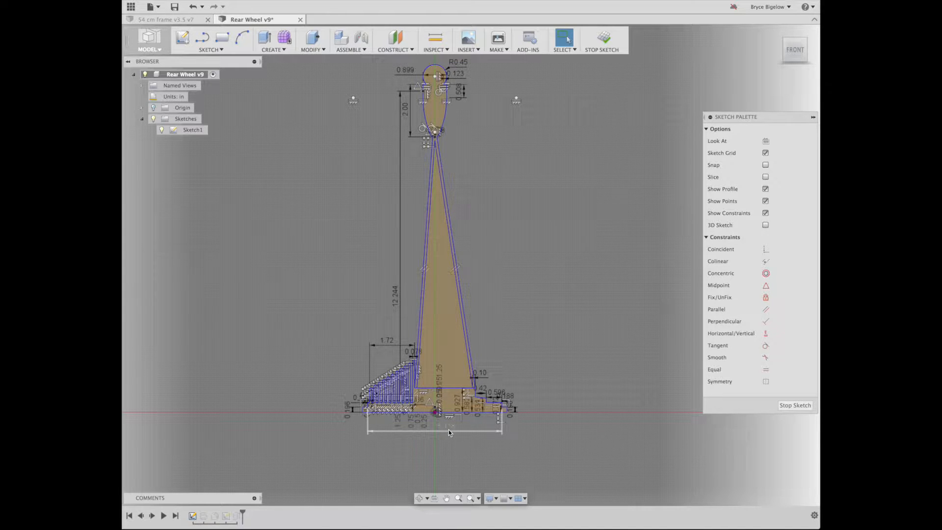
{"action": "left_click", "coordinate": [450, 433]}
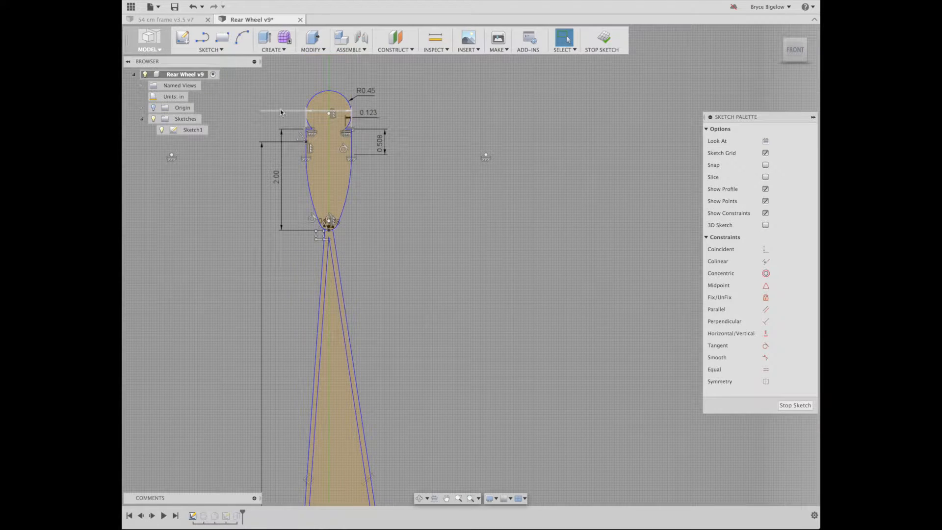
{"action": "mouse_move", "coordinate": [271, 113]}
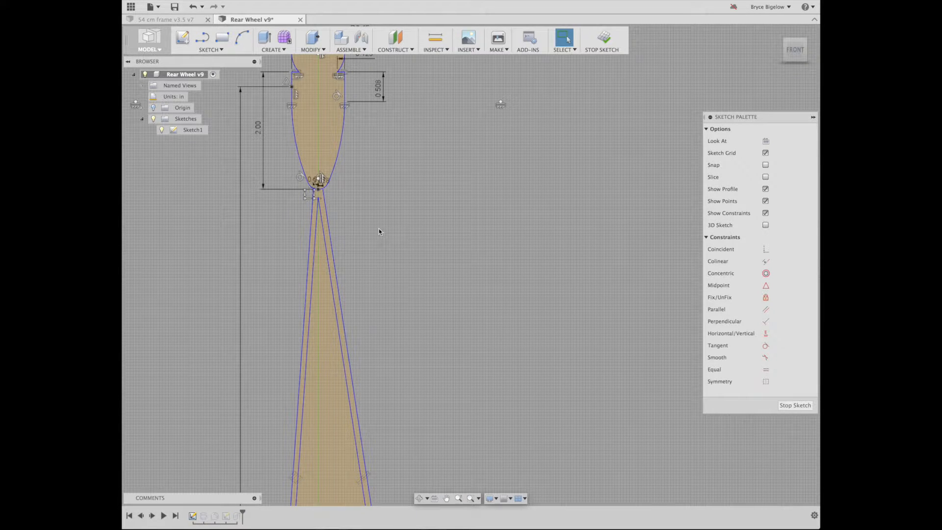
{"action": "left_click", "coordinate": [335, 267]}
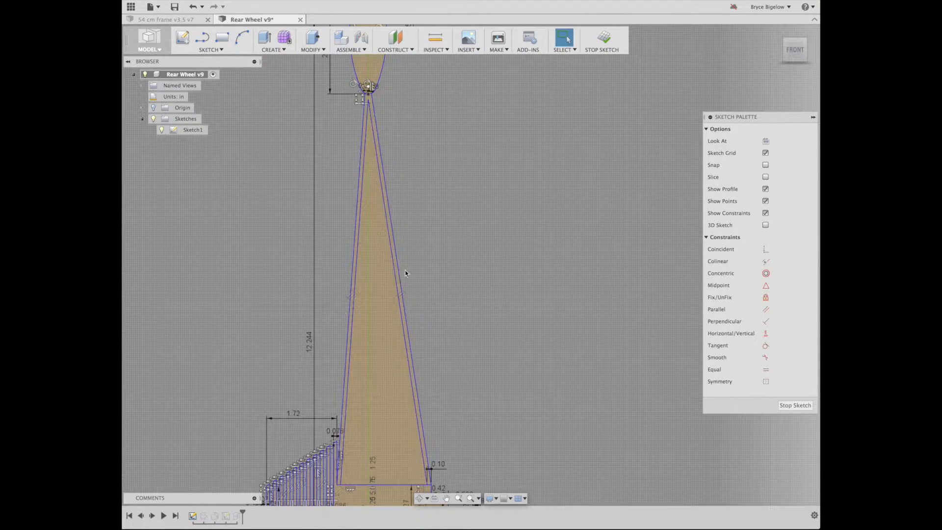
{"action": "mouse_move", "coordinate": [352, 273]}
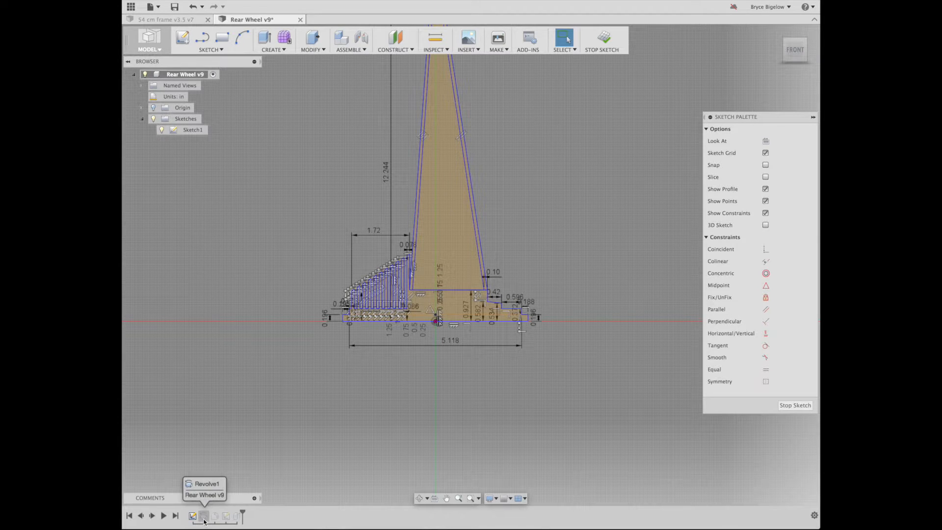
{"action": "left_click", "coordinate": [271, 40]}
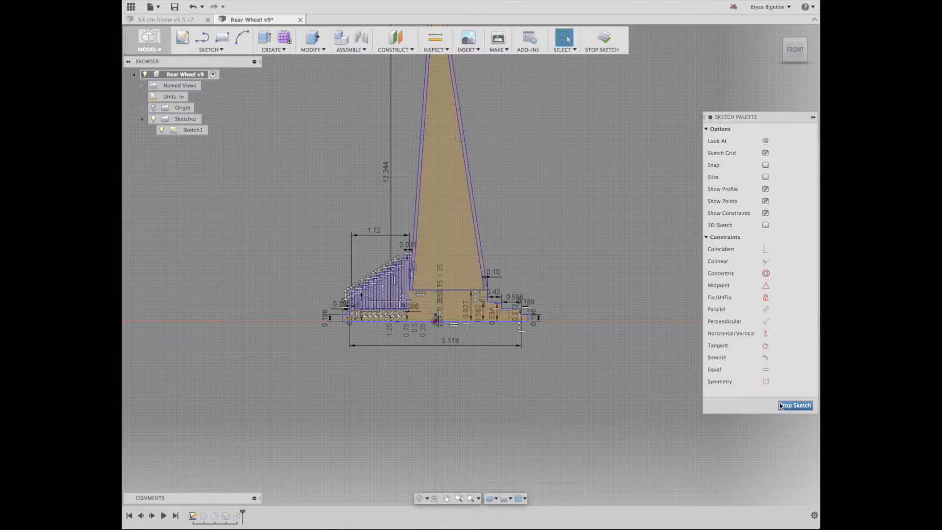
Finish the profile sketch and review Revolve1 without changing it
{"action": "left_click", "coordinate": [795, 405]}
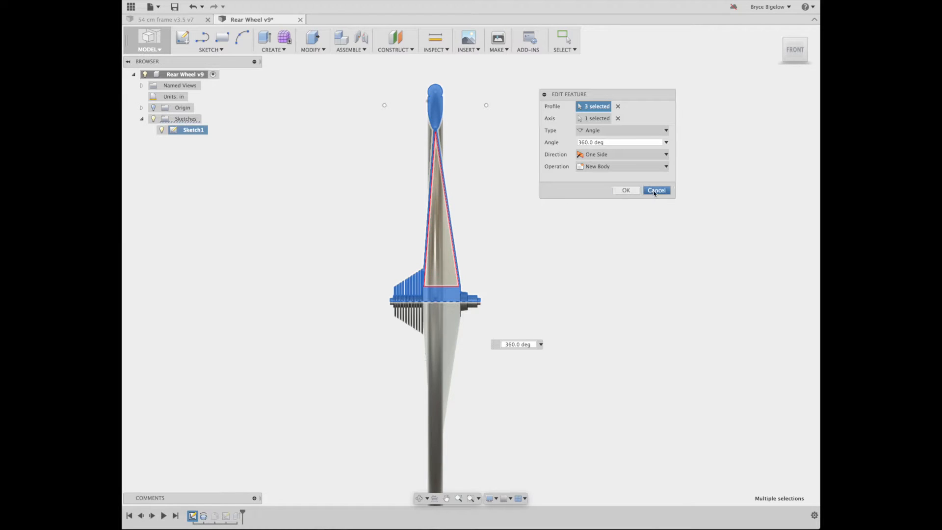
{"action": "left_click", "coordinate": [656, 190]}
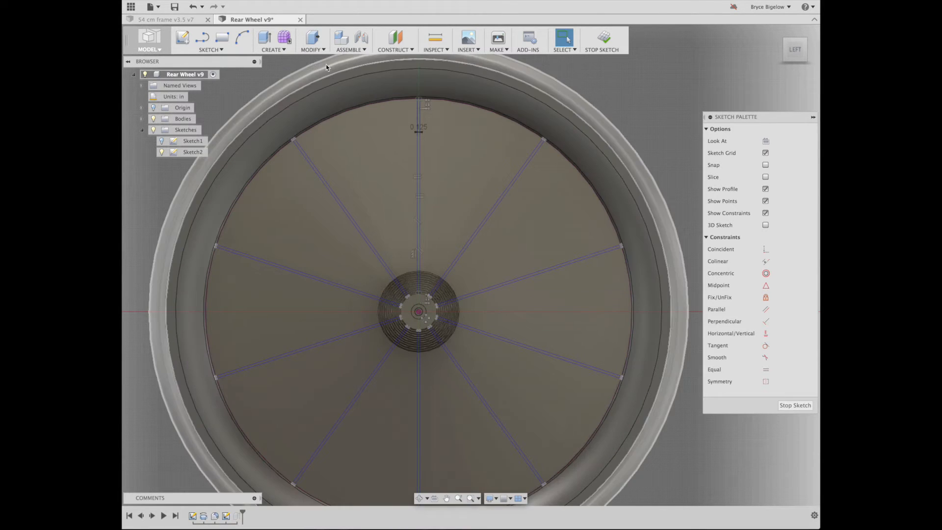
Show Circular Pattern in the Sketch menu, then return to the 54 cm frame v3.5 v7 assembly
{"action": "left_click", "coordinate": [209, 41]}
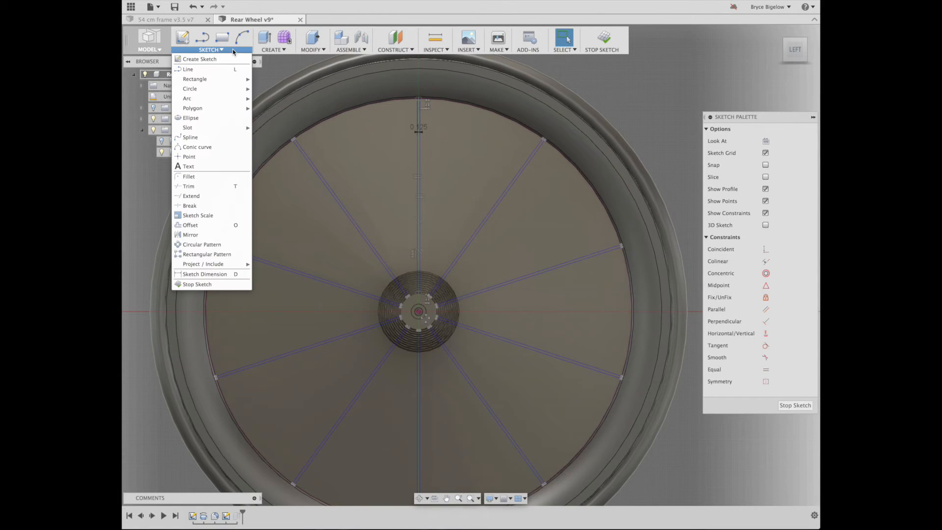
{"action": "mouse_move", "coordinate": [202, 244]}
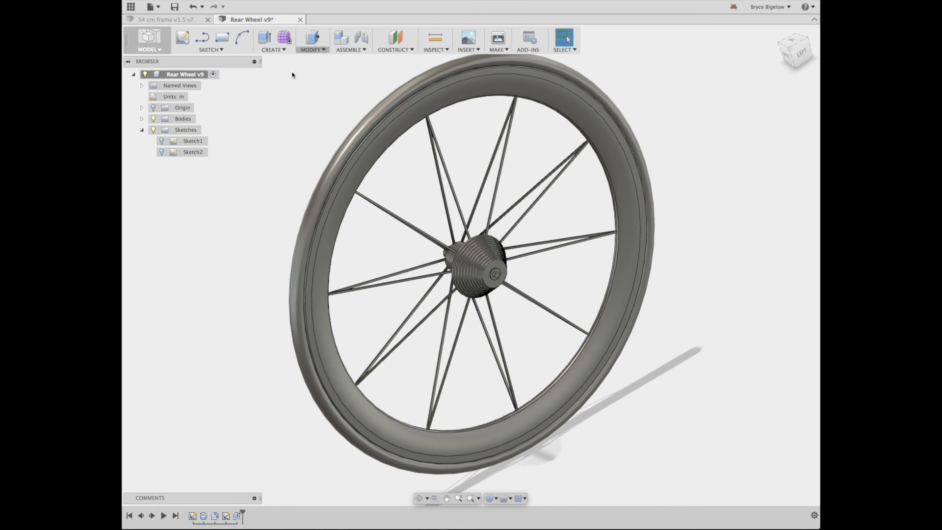
{"action": "left_click", "coordinate": [162, 18]}
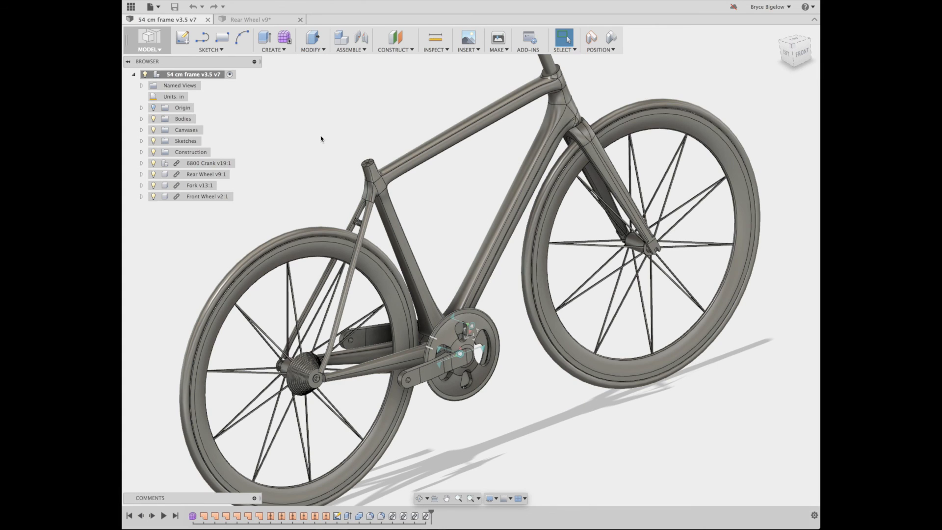